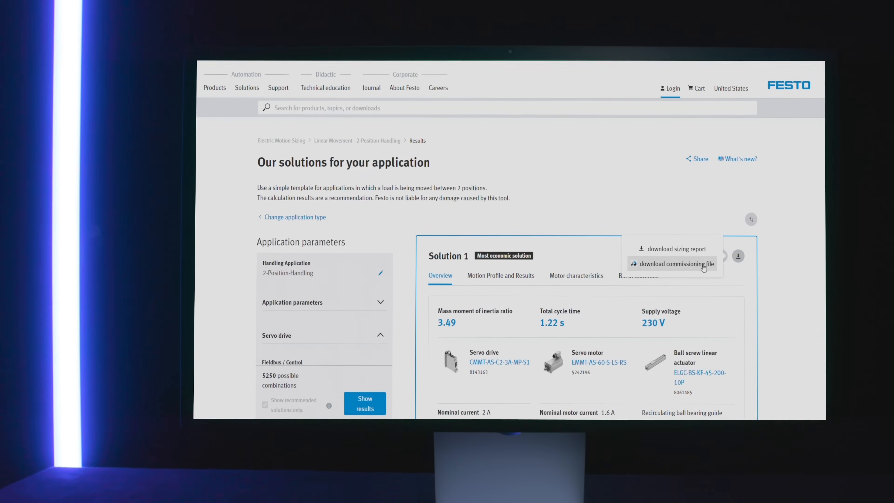
Download Solution 1 (drive, motor, actuator) as a commissioning file for Festo Automation Suite
{"action": "left_click", "coordinate": [677, 264]}
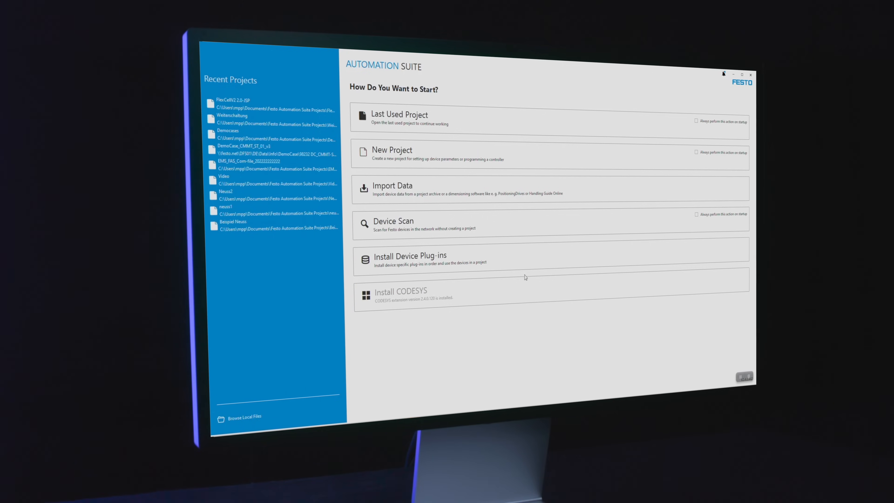